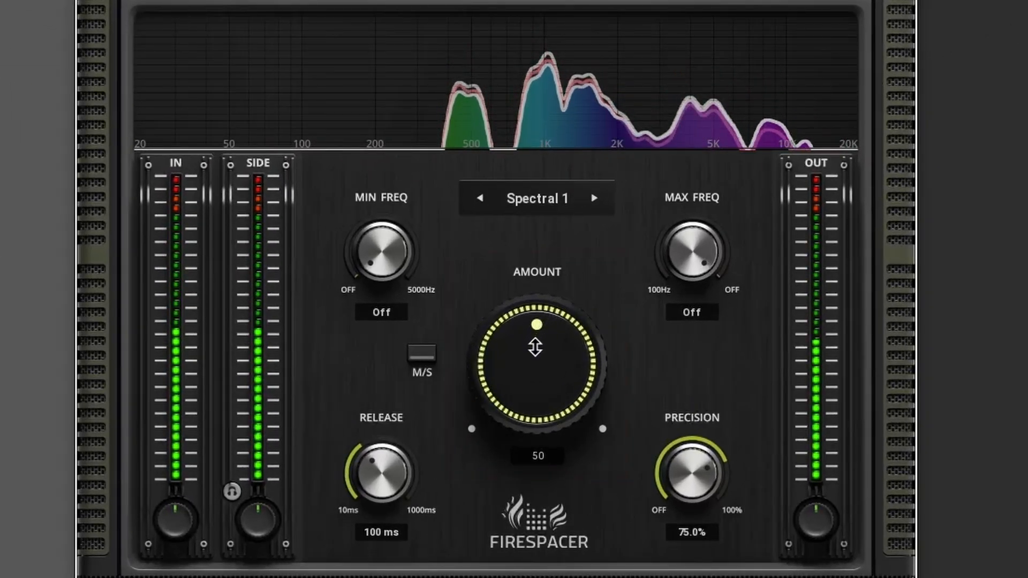
Step: Adjust the effect amount through several values and settle it at 49
left_click_drag(536, 324, 559, 334)
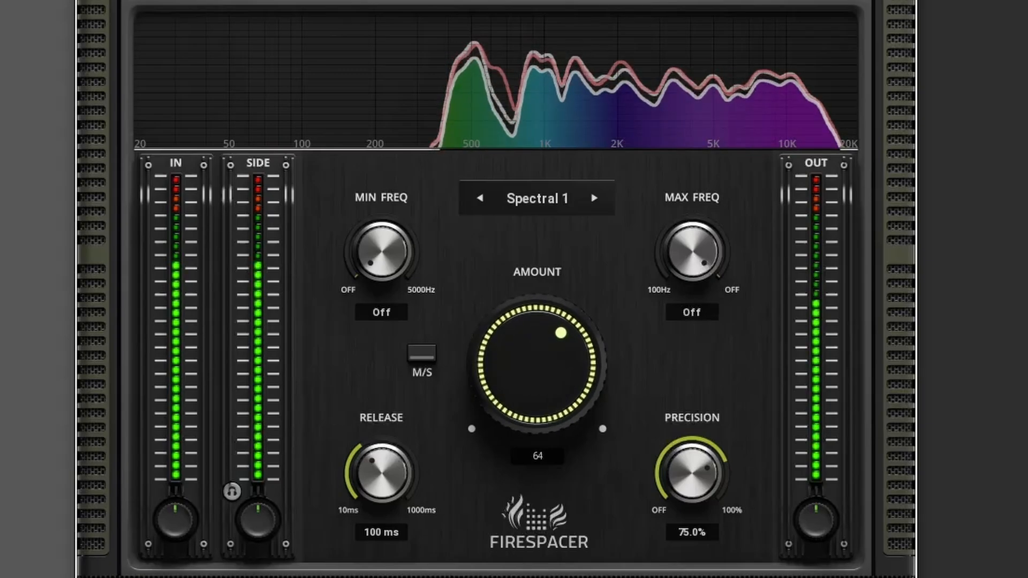
left_click_drag(560, 331, 570, 380)
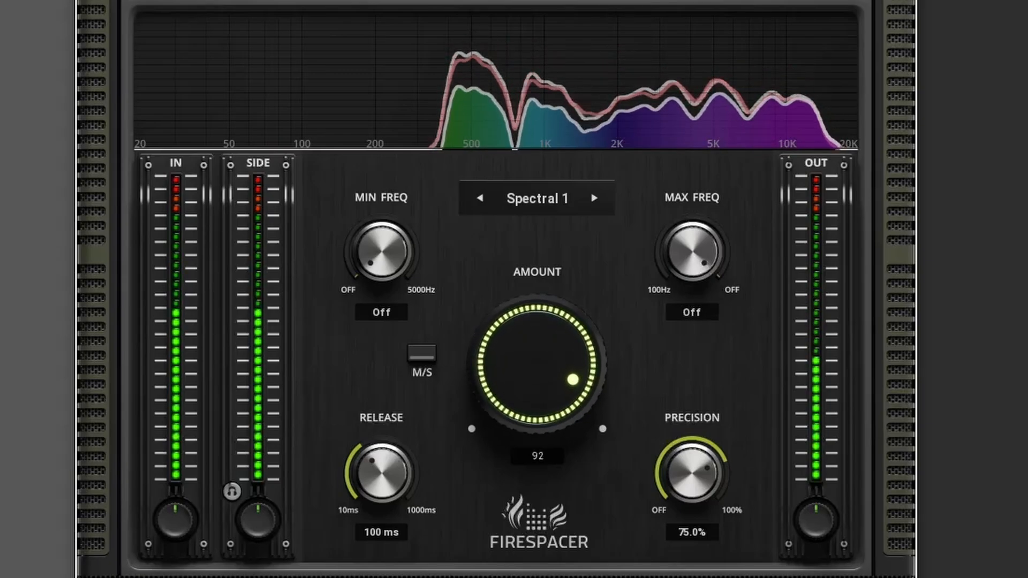
left_click_drag(537, 374, 539, 314)
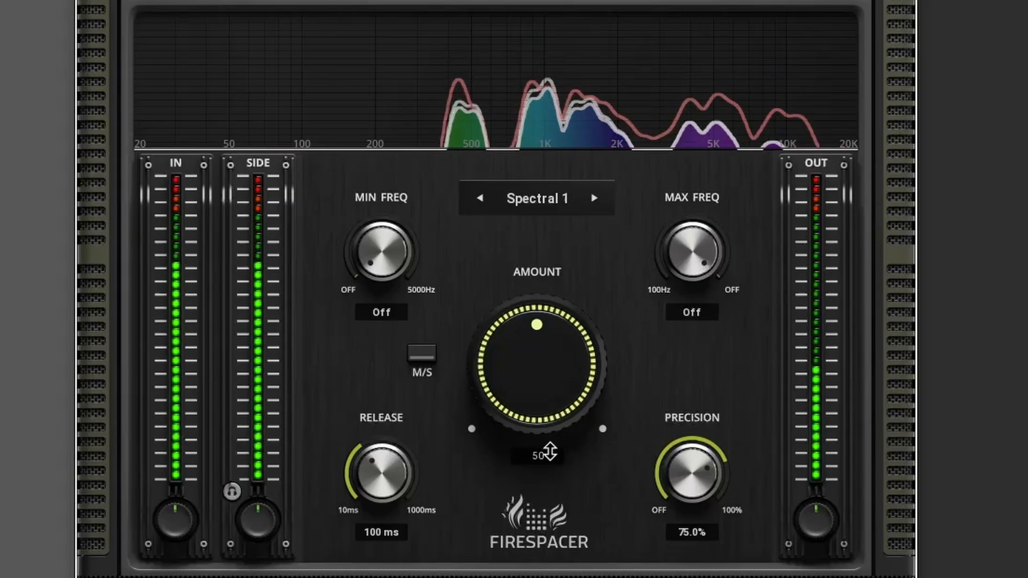
left_click_drag(536, 324, 499, 365)
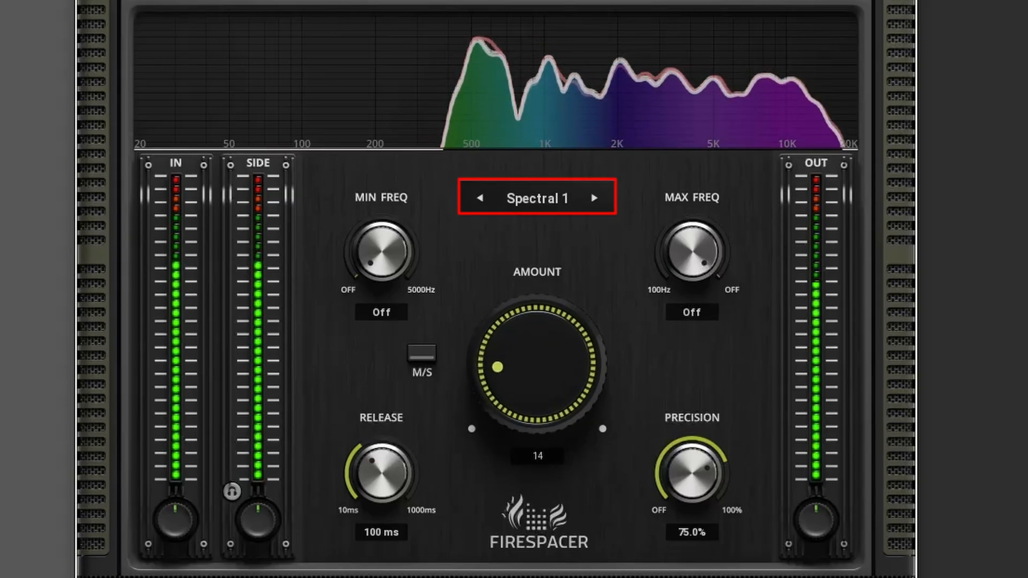
left_click_drag(500, 366, 536, 323)
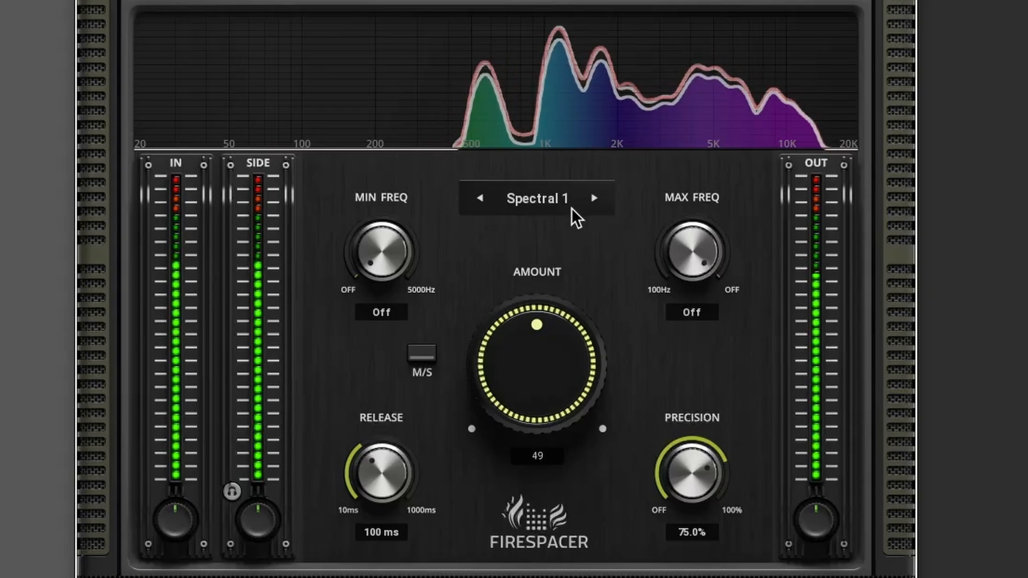
Step: Step the processing mode to Spectral 2, then choose No latency 1 from the mode list
left_click(537, 198)
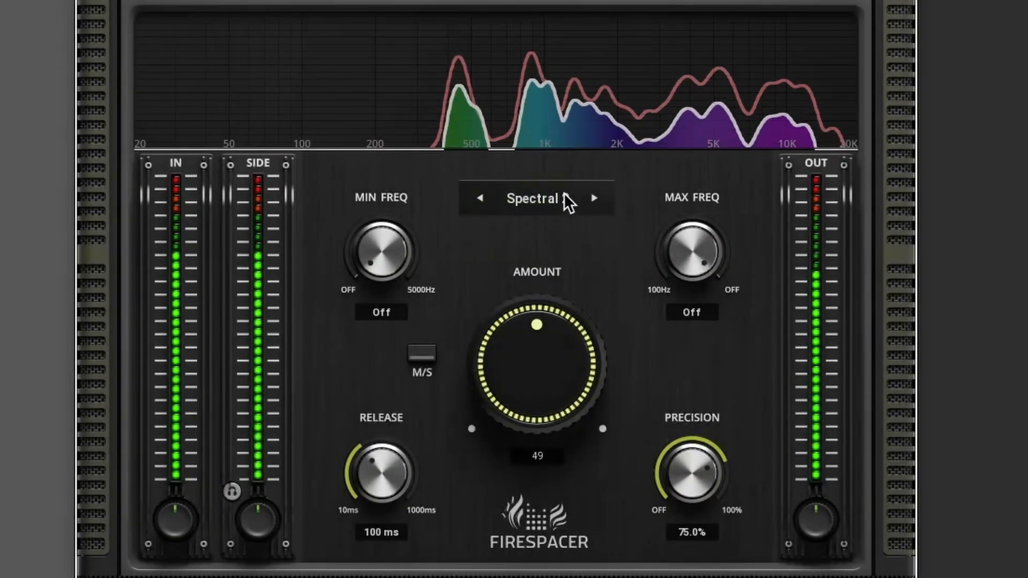
left_click(594, 199)
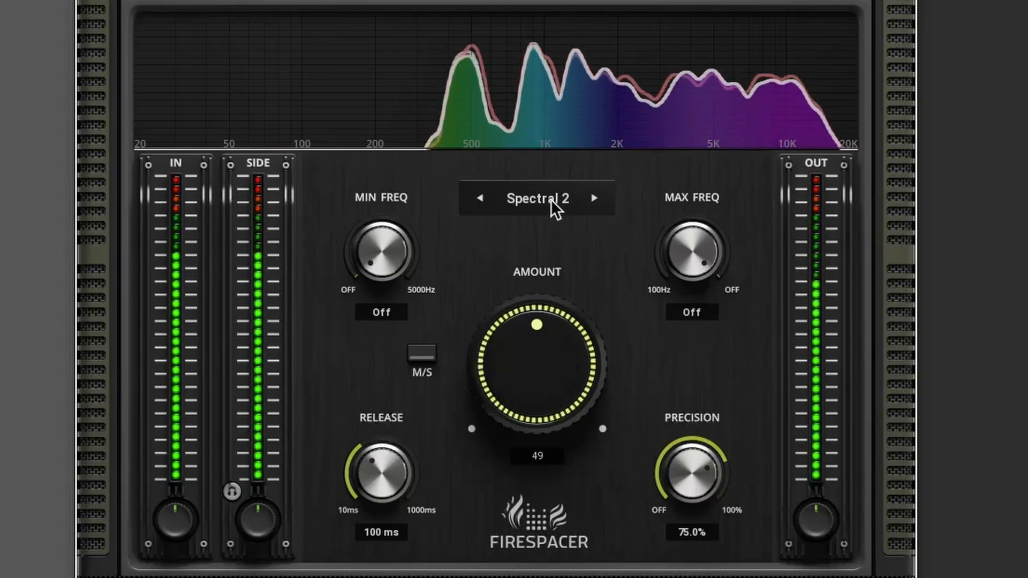
left_click(537, 198)
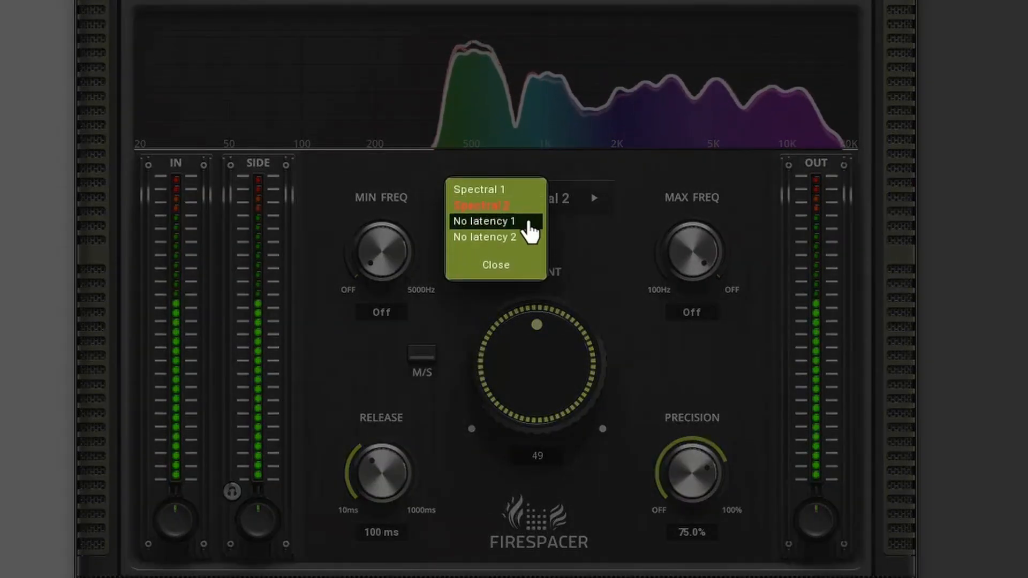
left_click(485, 221)
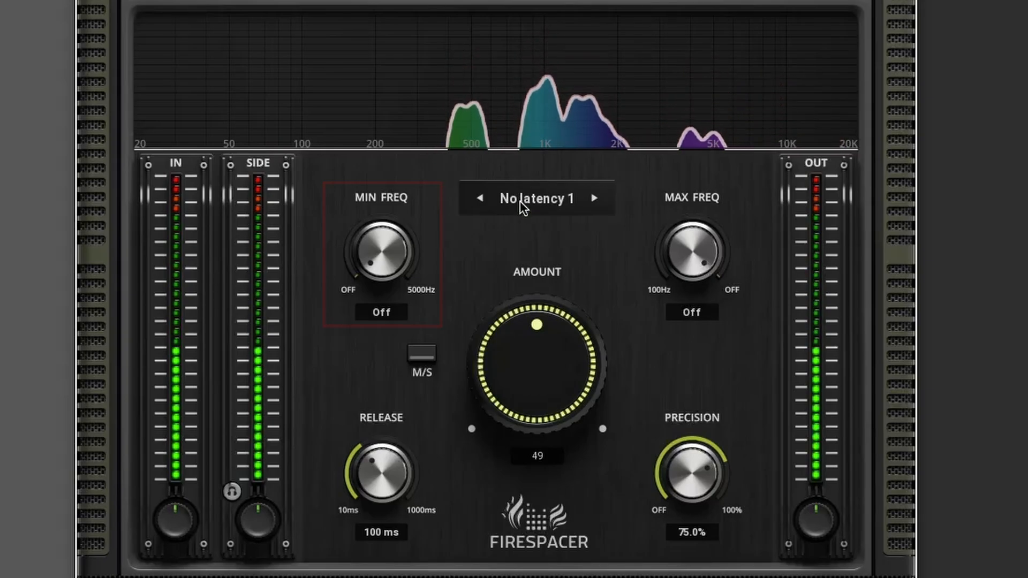
Step: Switch the mode back to Spectral 2 and lower the minimum frequency to 21 Hz
left_click(593, 199)
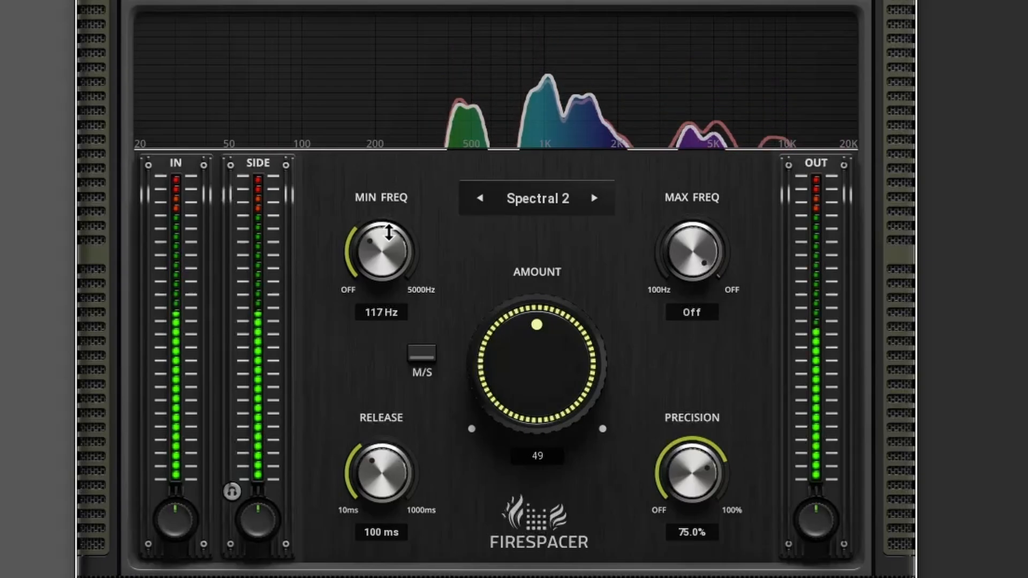
left_click_drag(380, 246, 386, 230)
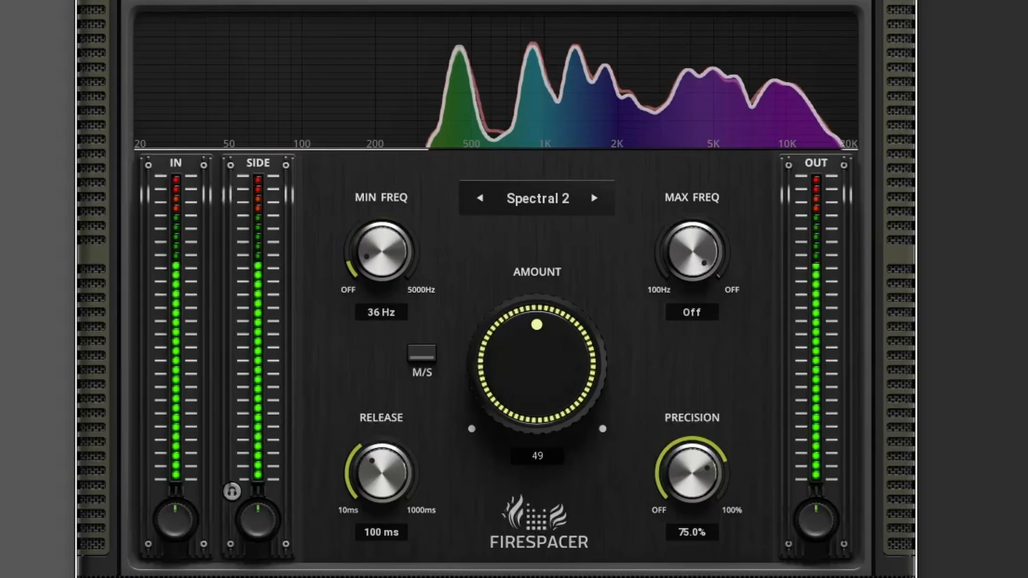
left_click_drag(380, 253, 380, 275)
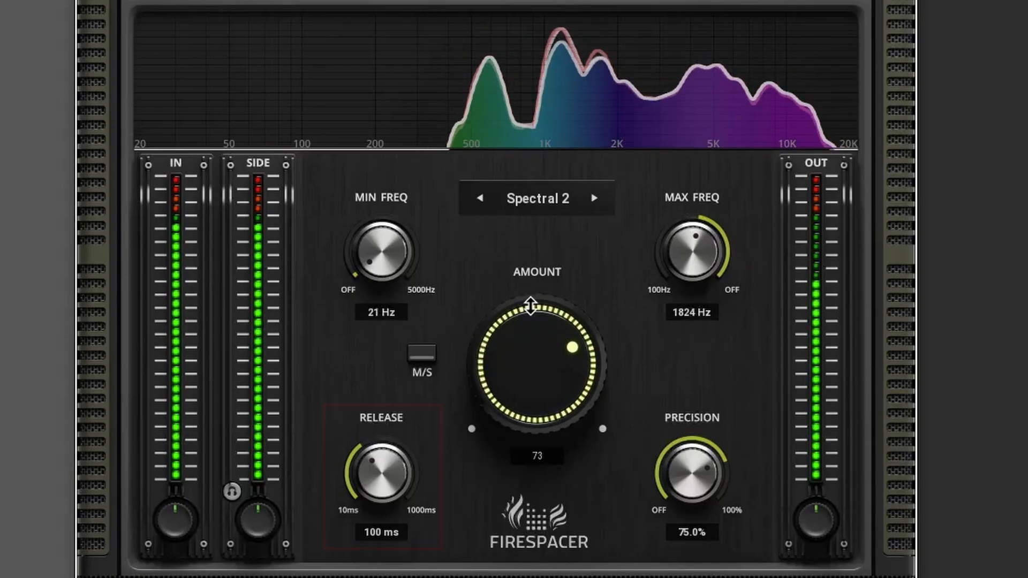
mouse_move(433, 416)
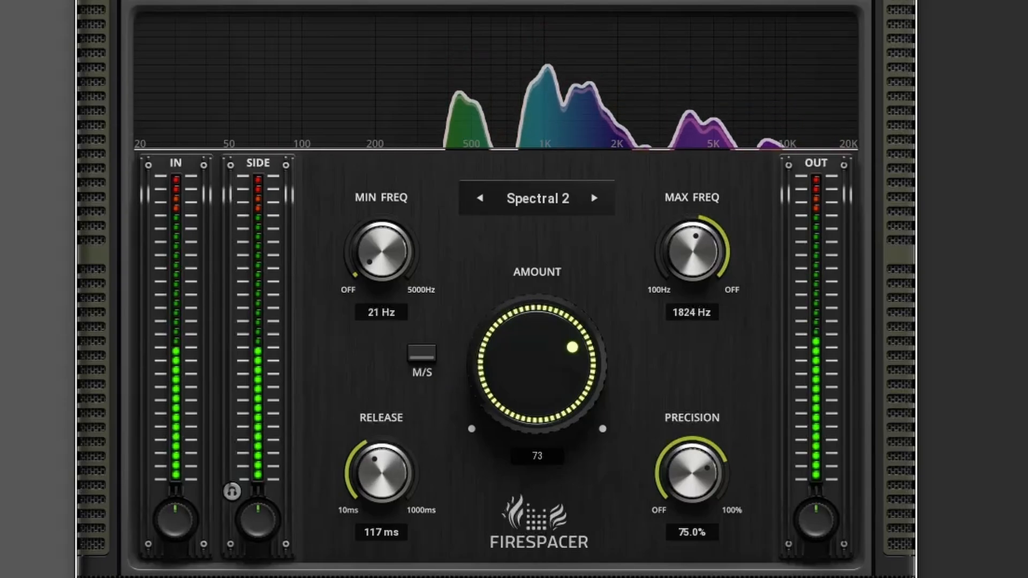
Step: Set release to 325 ms and bring precision to 51.6% after briefly raising it
left_click_drag(380, 472, 393, 452)
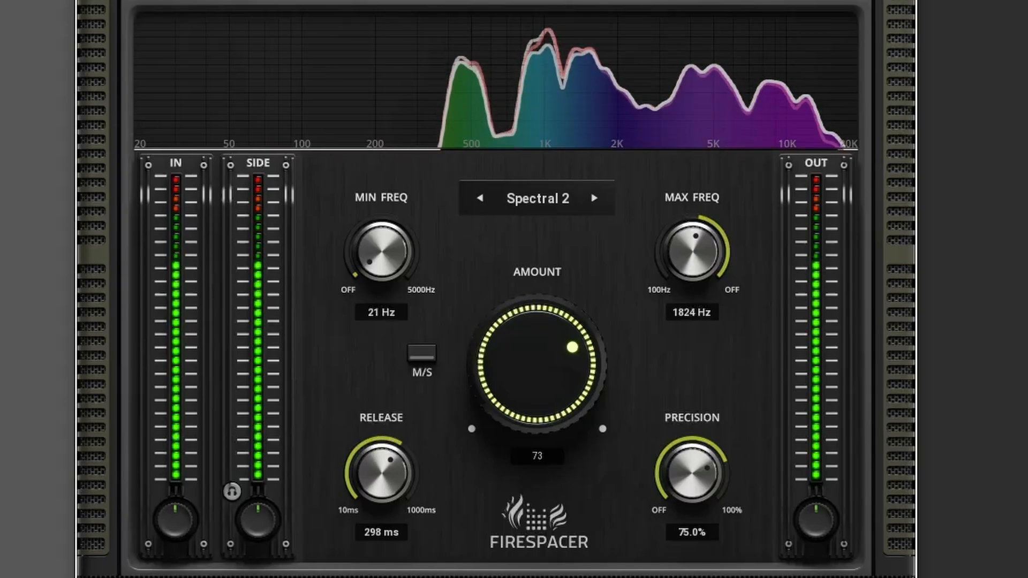
left_click_drag(380, 465, 380, 452)
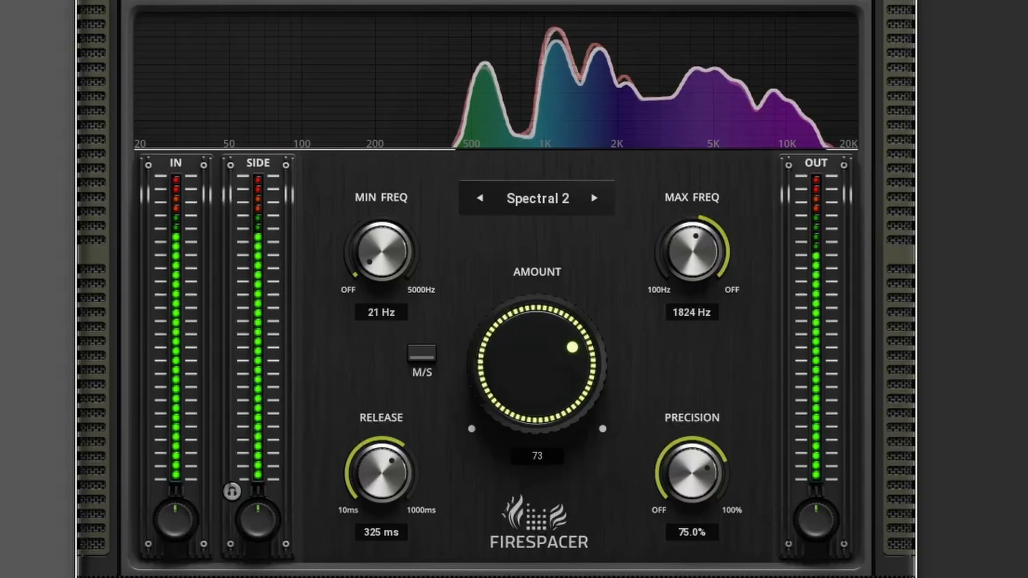
left_click_drag(691, 475, 691, 453)
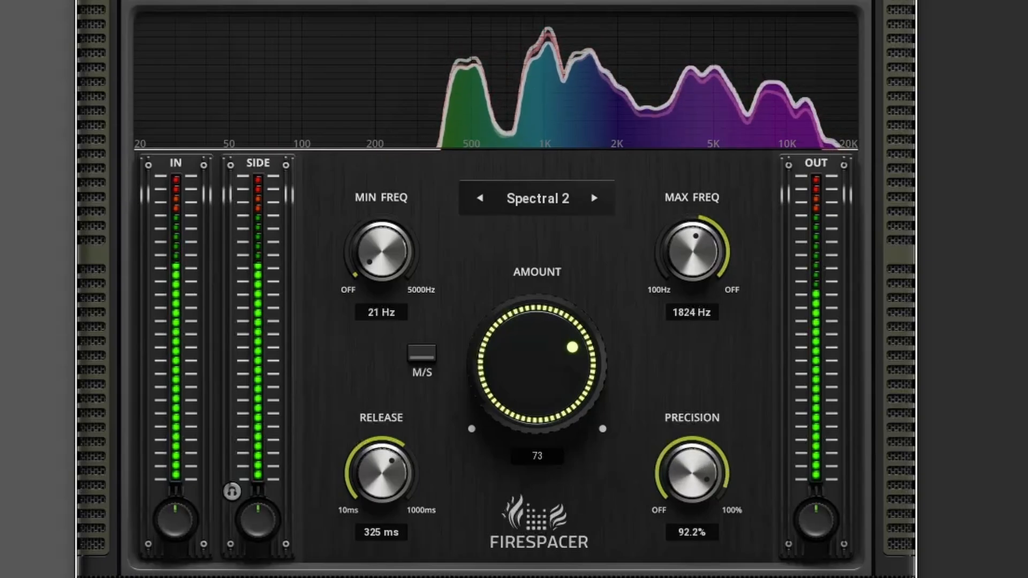
left_click_drag(691, 472, 707, 459)
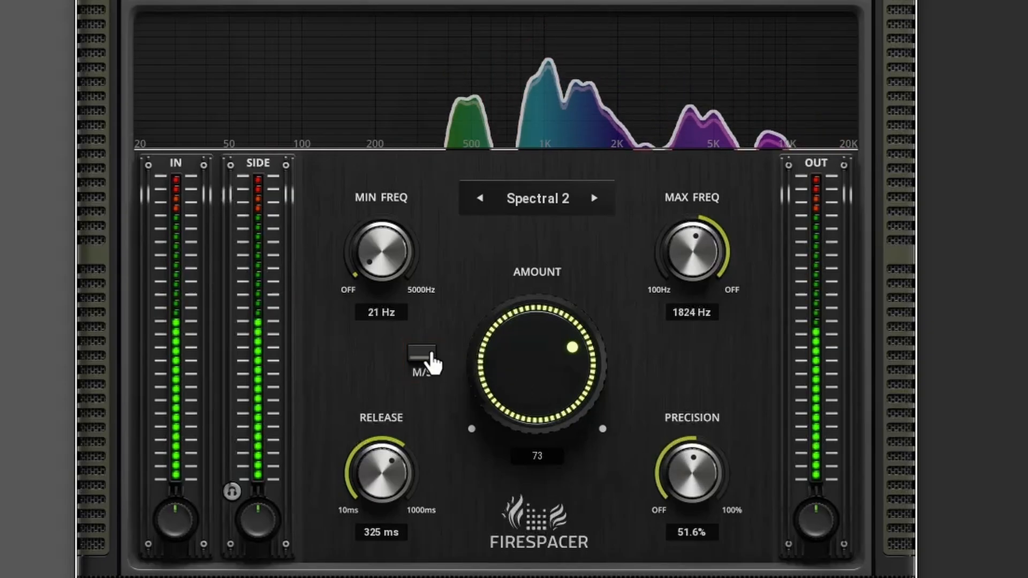
Step: Enable the M/S button for mid/side processing
left_click(424, 364)
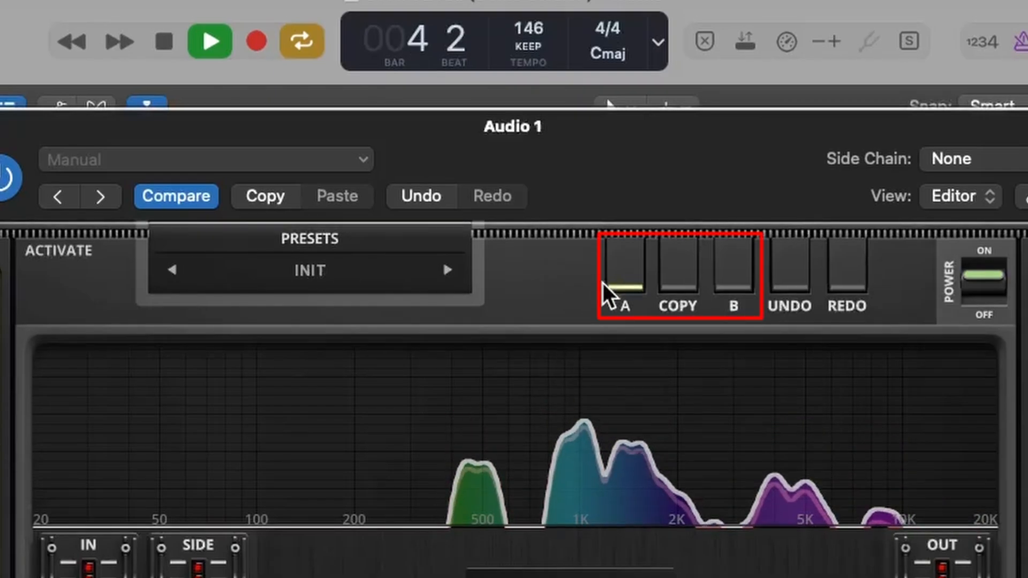
Step: Switch to comparison slot B and load the Live preset from the preset list
left_click(732, 272)
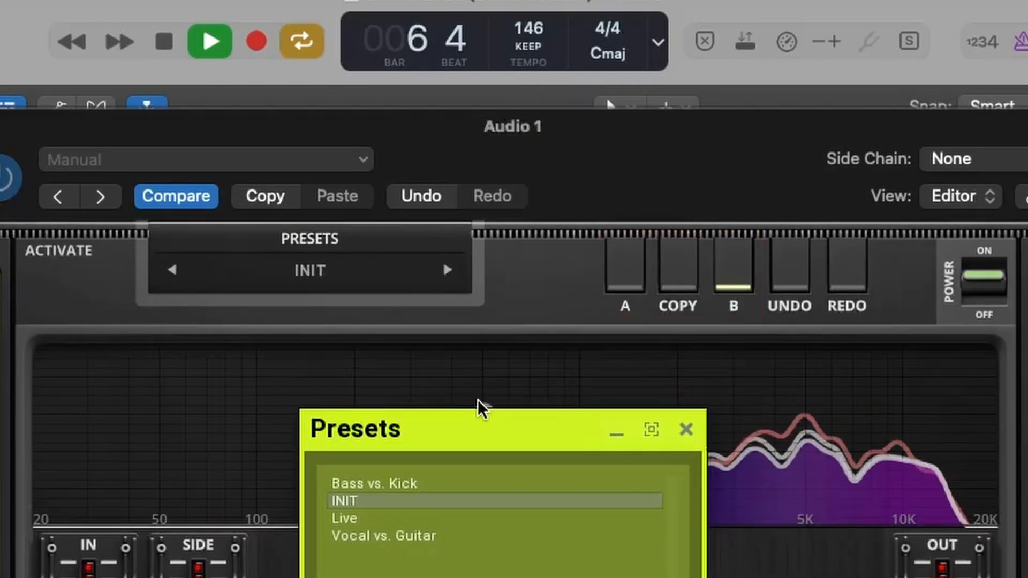
left_click(383, 535)
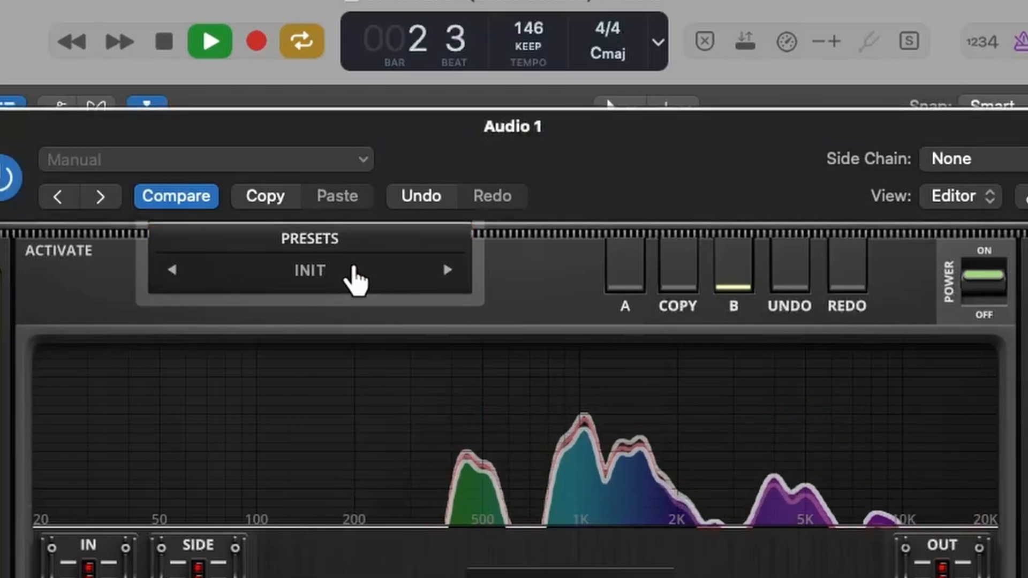
left_click(309, 270)
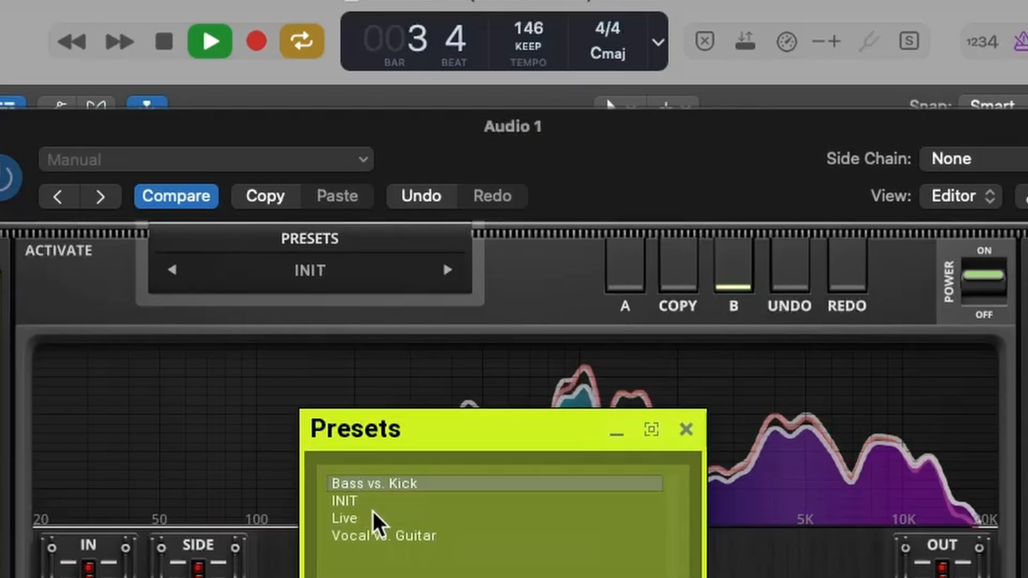
left_click(344, 519)
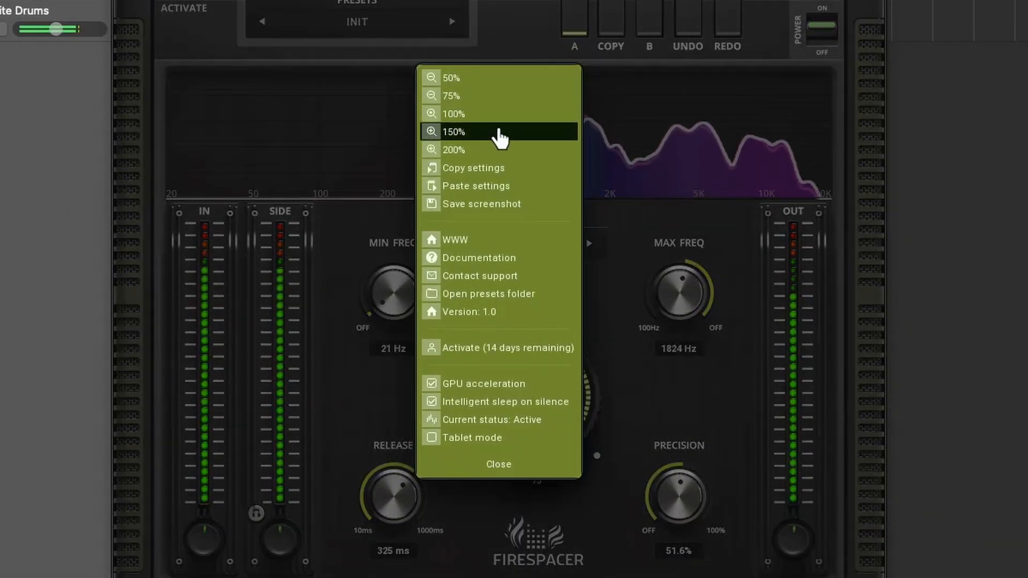
mouse_move(484, 159)
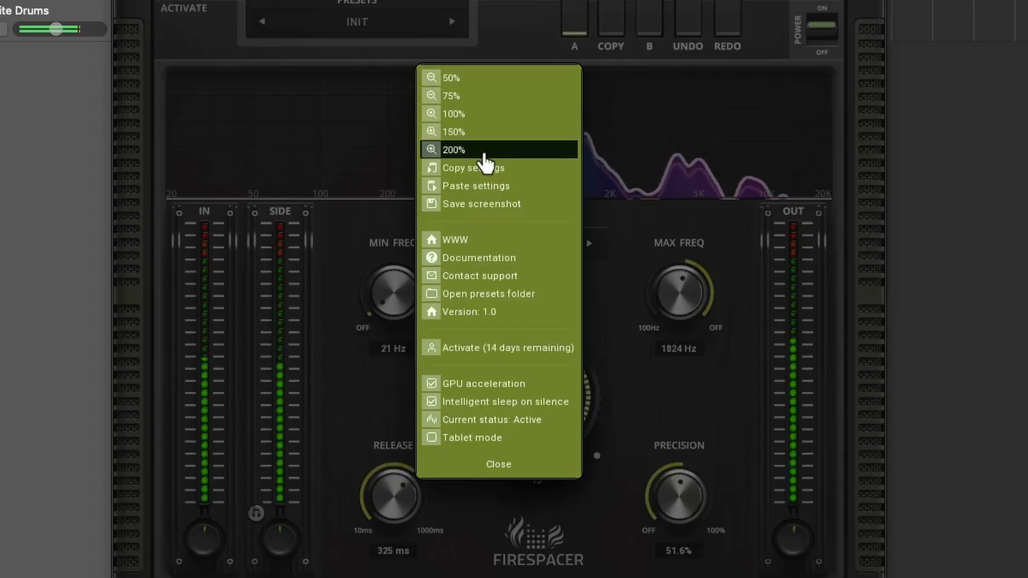
mouse_move(447, 186)
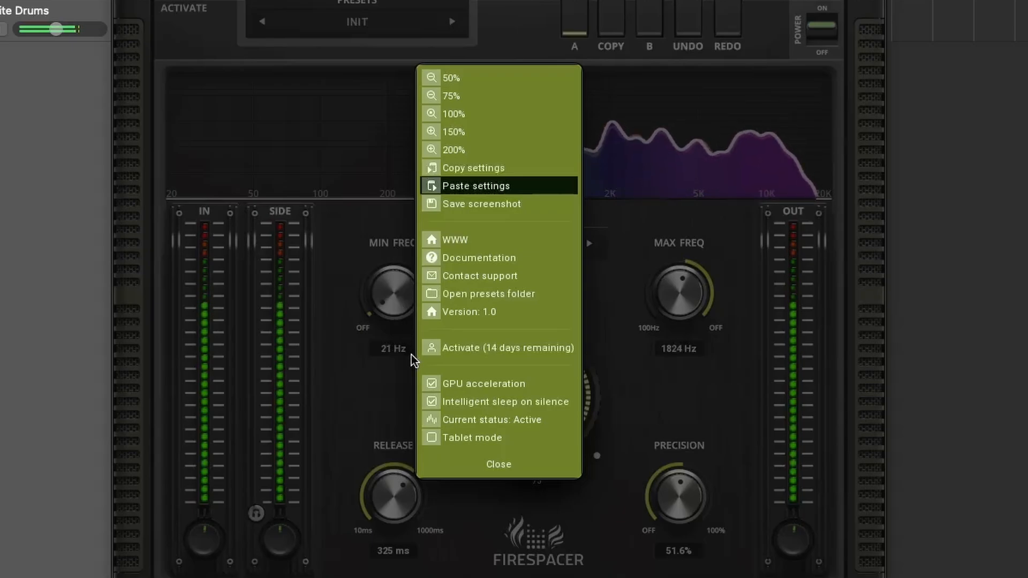
mouse_move(475, 456)
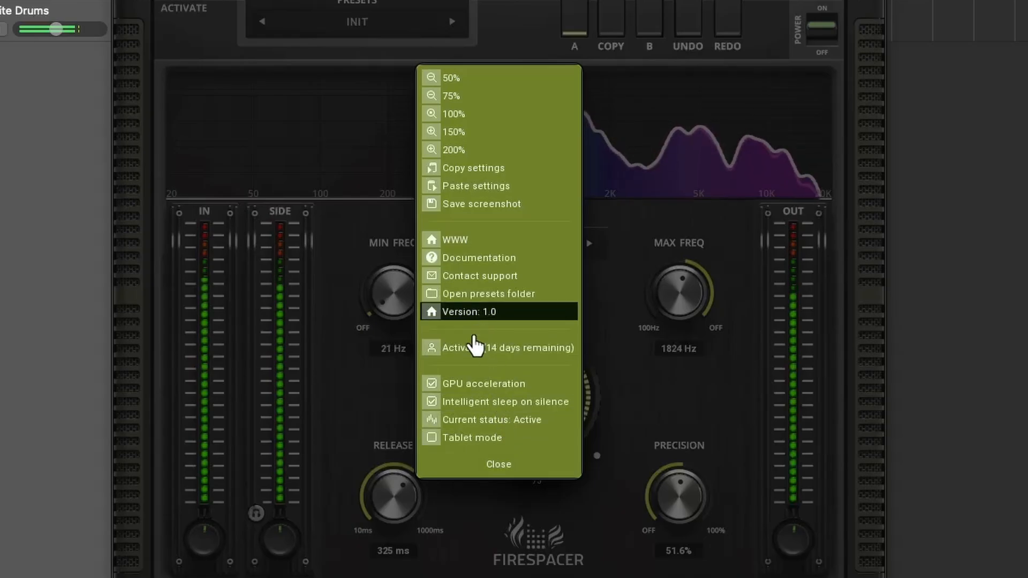
Step: Bring up the value-entry dialog holding a minimum frequency of 21.37 Hz
left_click(497, 464)
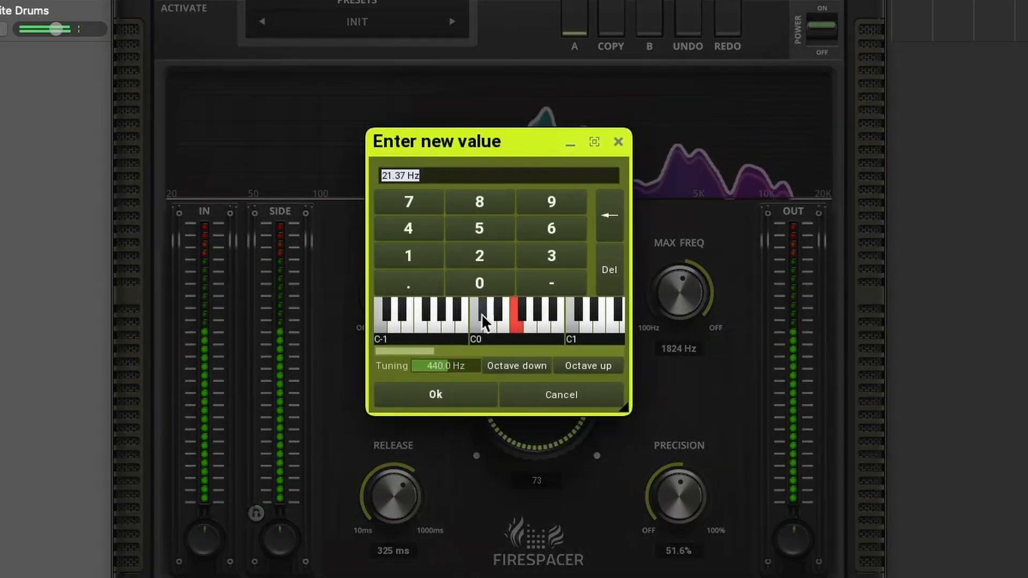
Step: Dismiss the minimum frequency value entry and switch to comparison slot B's settings
left_click(434, 393)
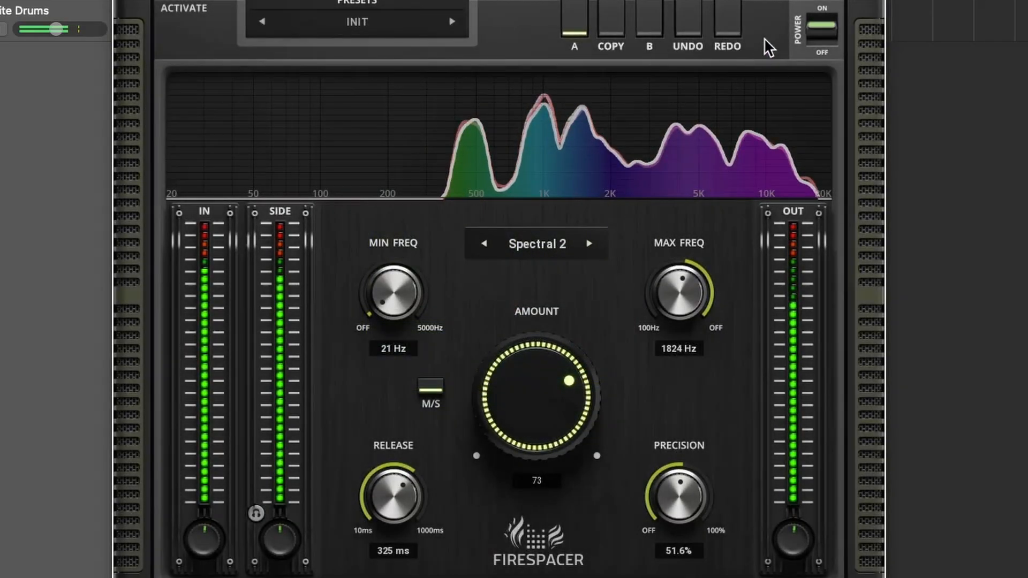
left_click(648, 20)
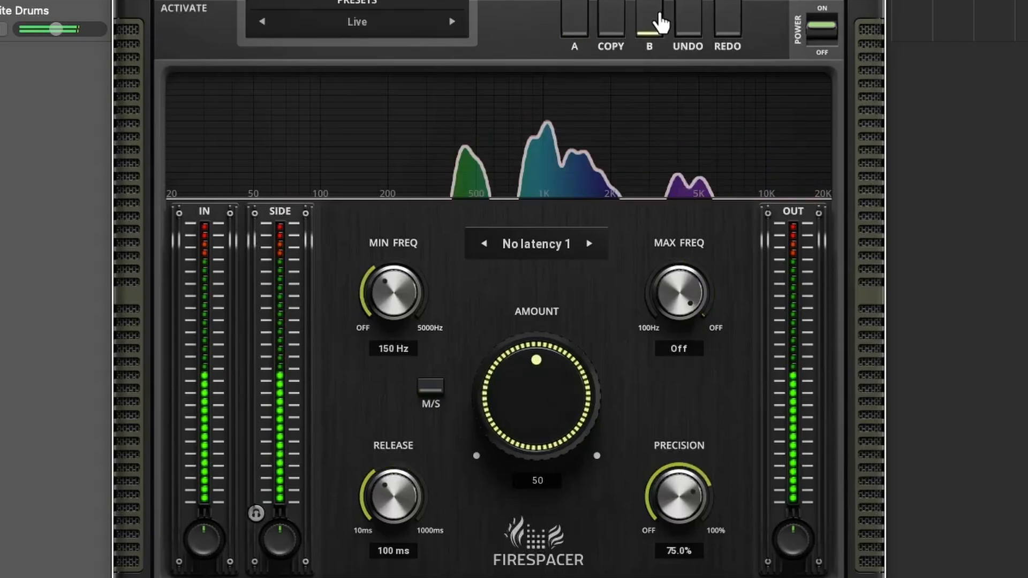